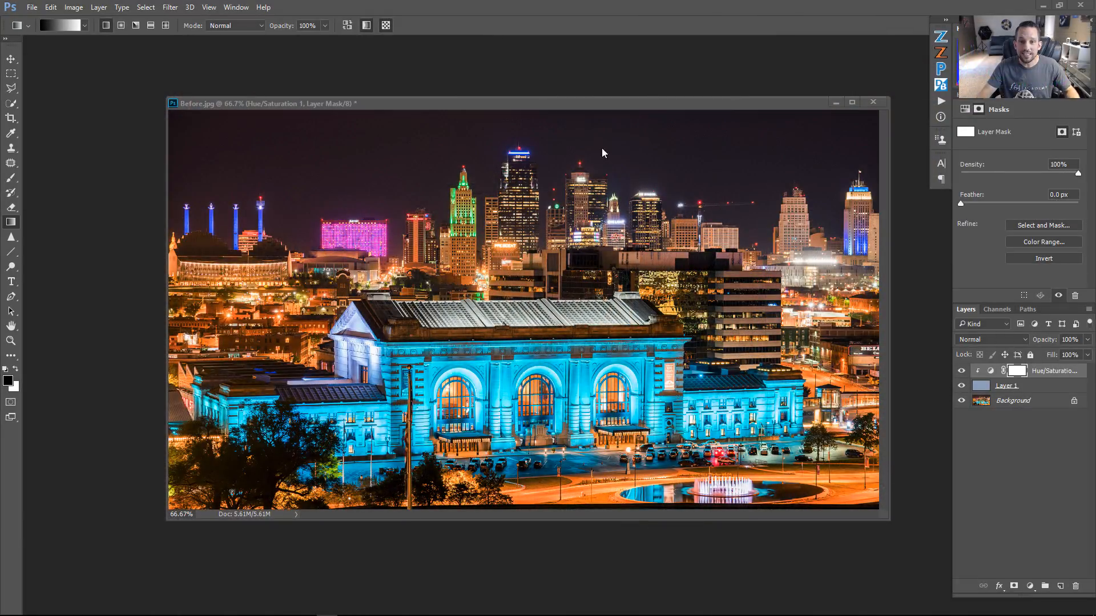
mouse_move(901, 328)
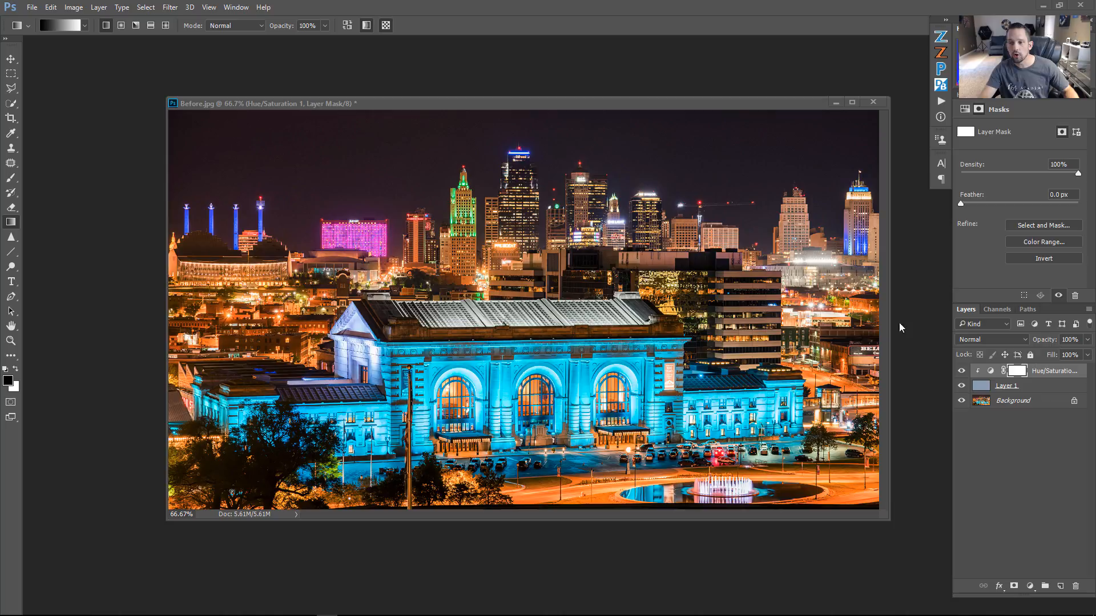
- Reduce the night Kansas City photo to its single Background layer
left_click(962, 384)
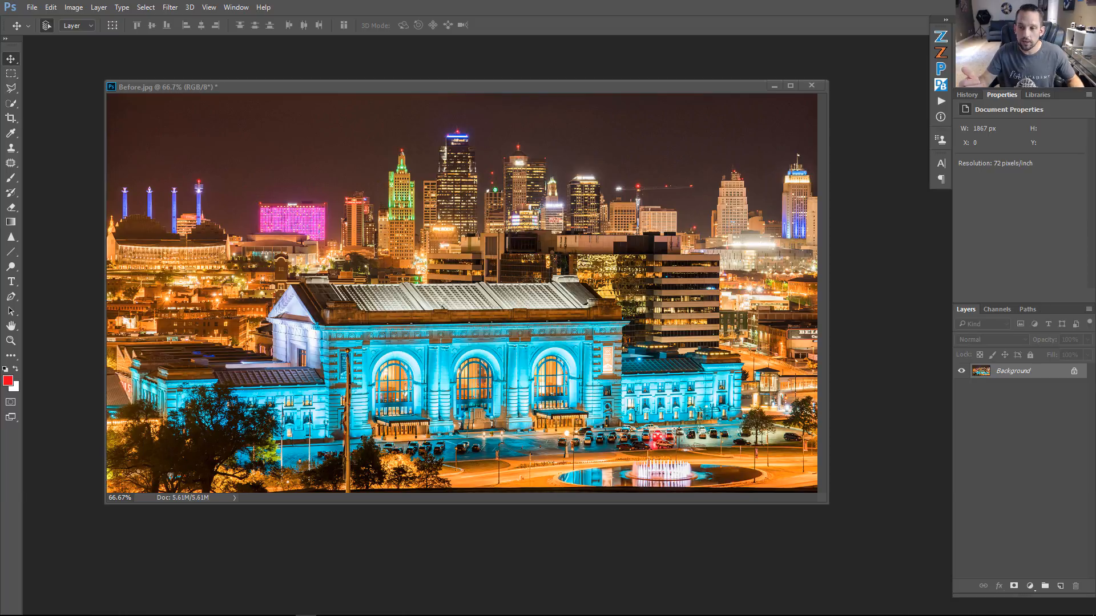
- Duplicate the Background into Layer 1 (Ctrl+J) and invert it into a color negative (Ctrl+I)
left_click(1041, 371)
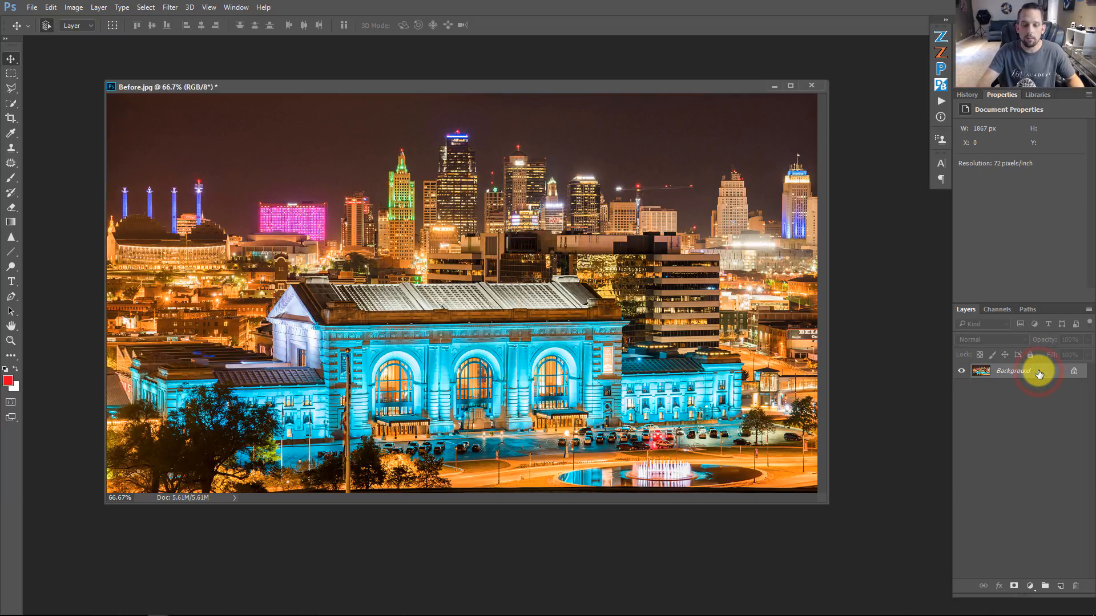
key("ctrl+j")
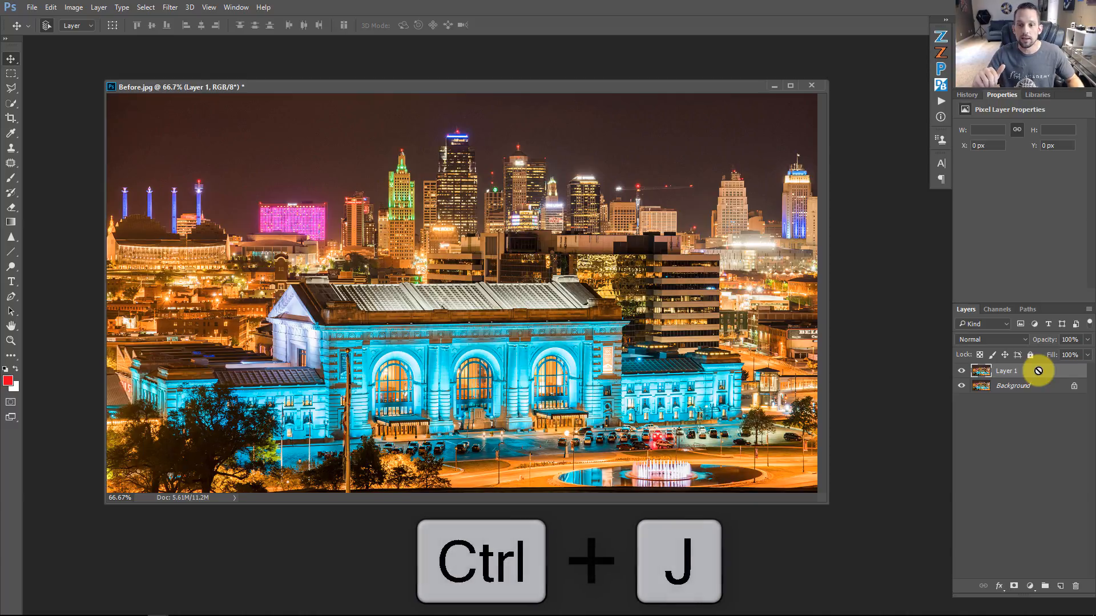
key("Ctrl+J")
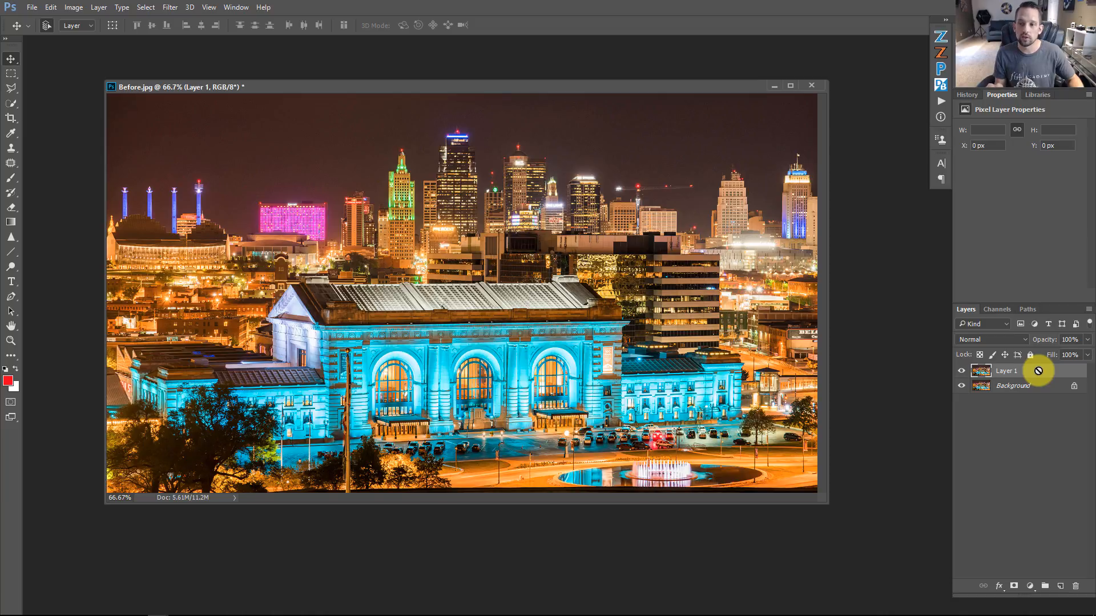
key("ctrl+i")
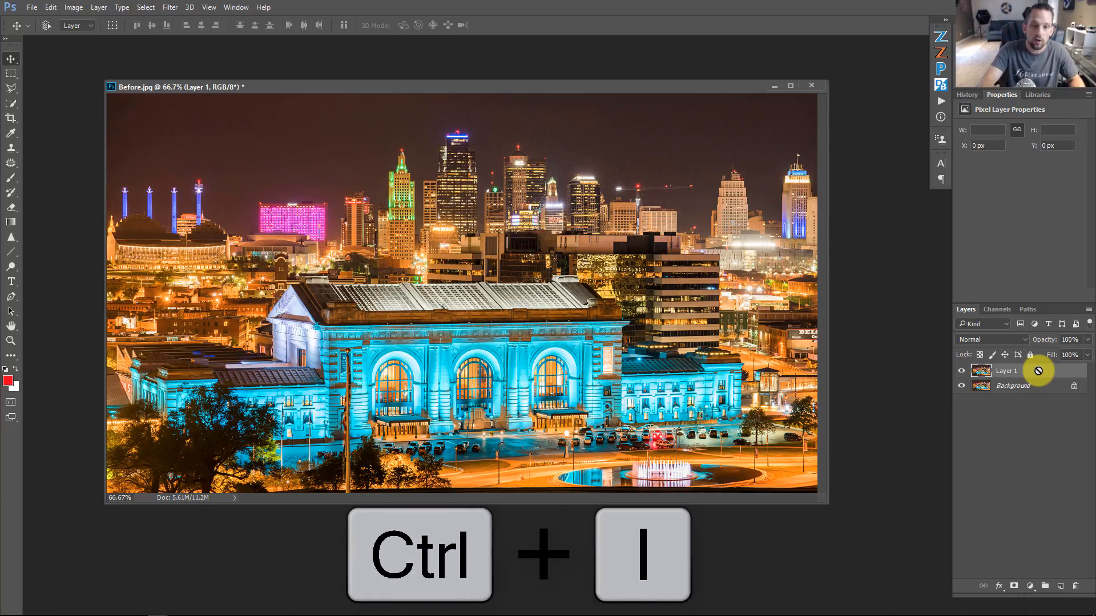
key("ctrl+i")
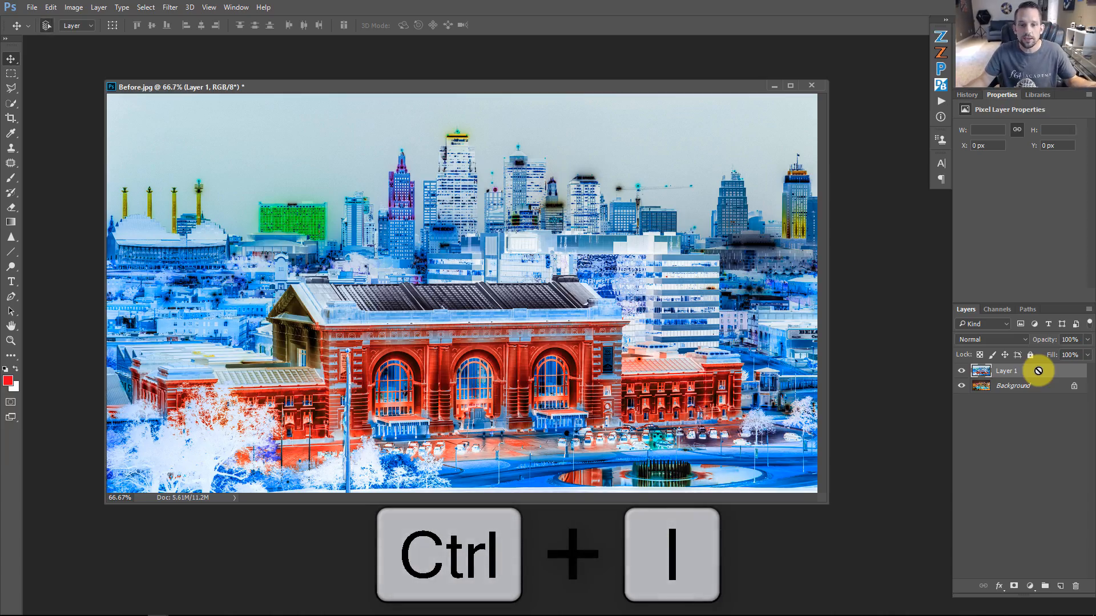
key("ctrl+i")
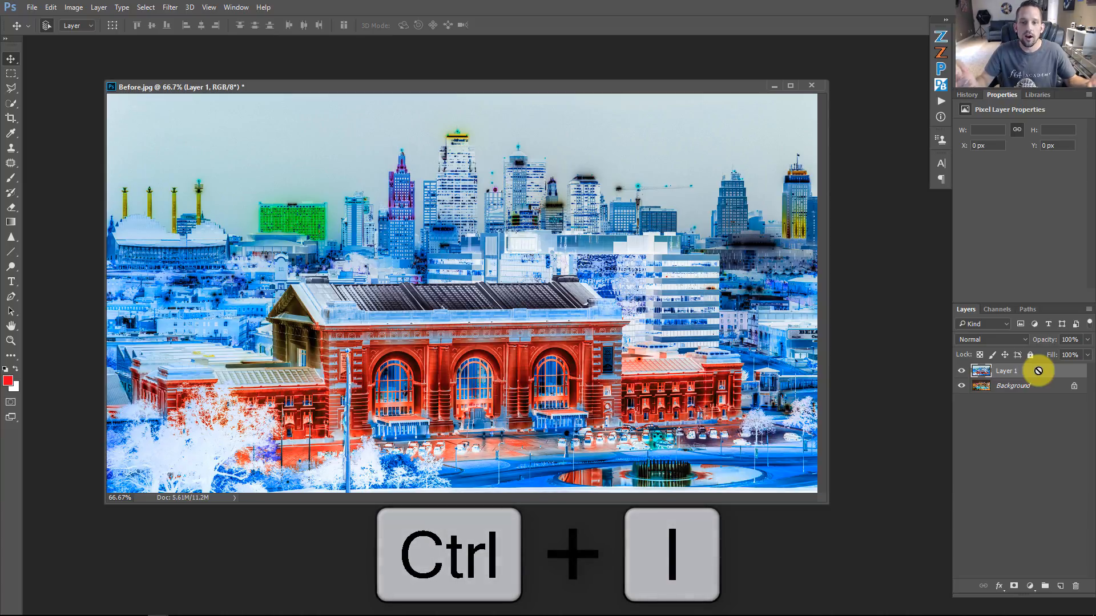
key("ctrl+i")
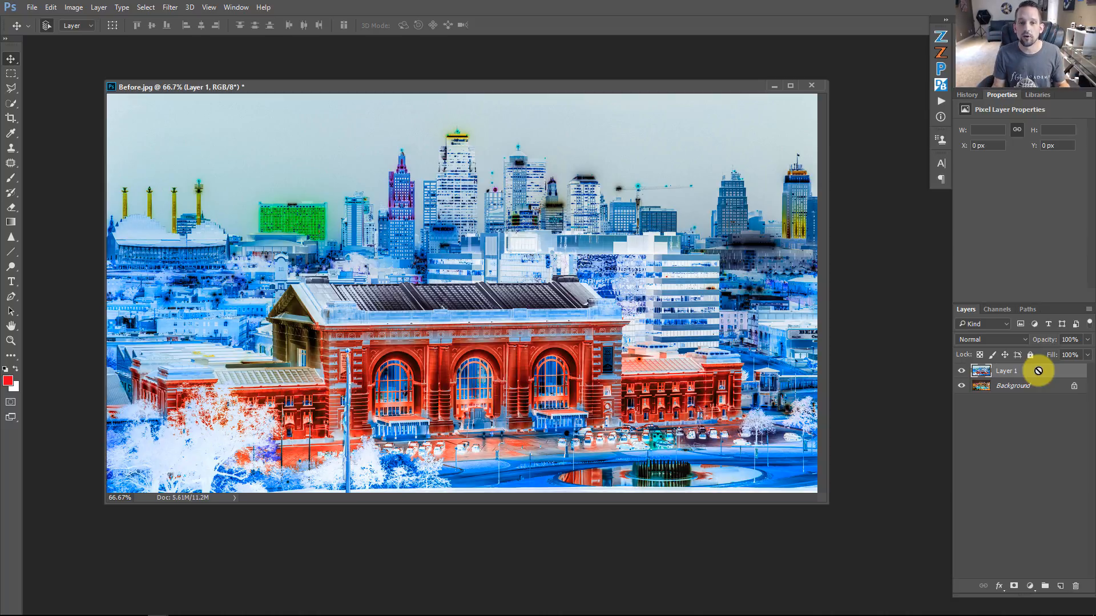
- Average Layer 1 into one flat blue-grey and blend it in Soft Light over the photo
left_click(170, 7)
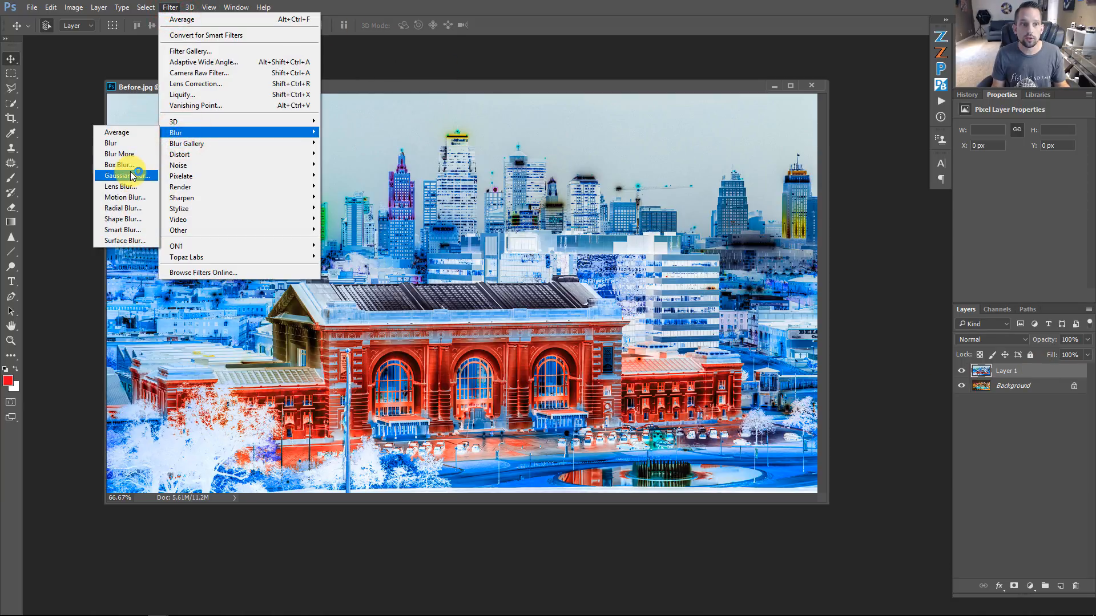
left_click(126, 176)
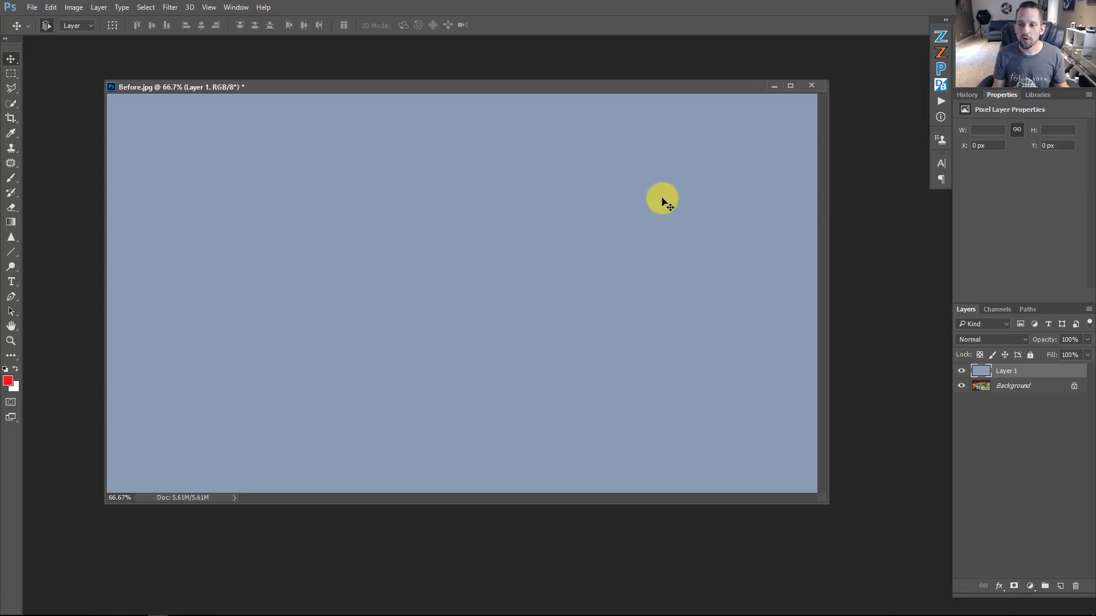
left_click(987, 339)
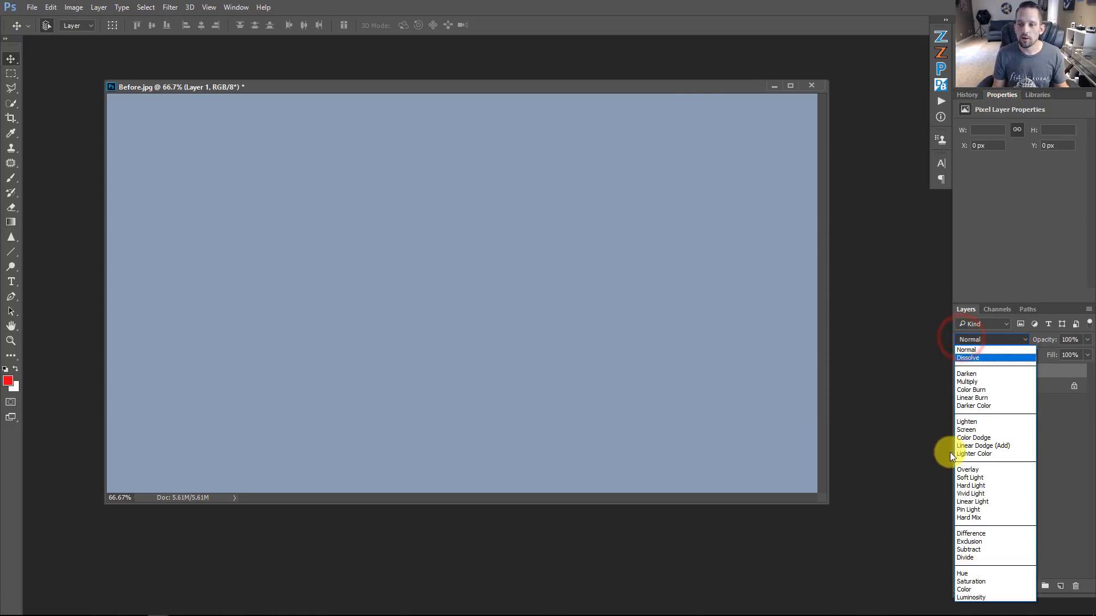
left_click(970, 477)
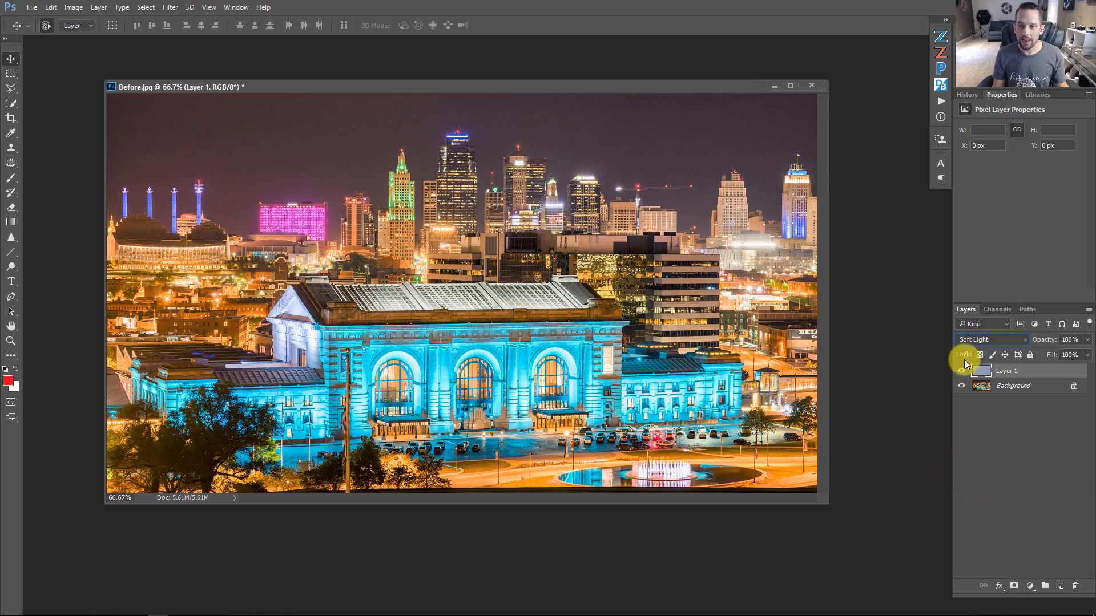
left_click(961, 370)
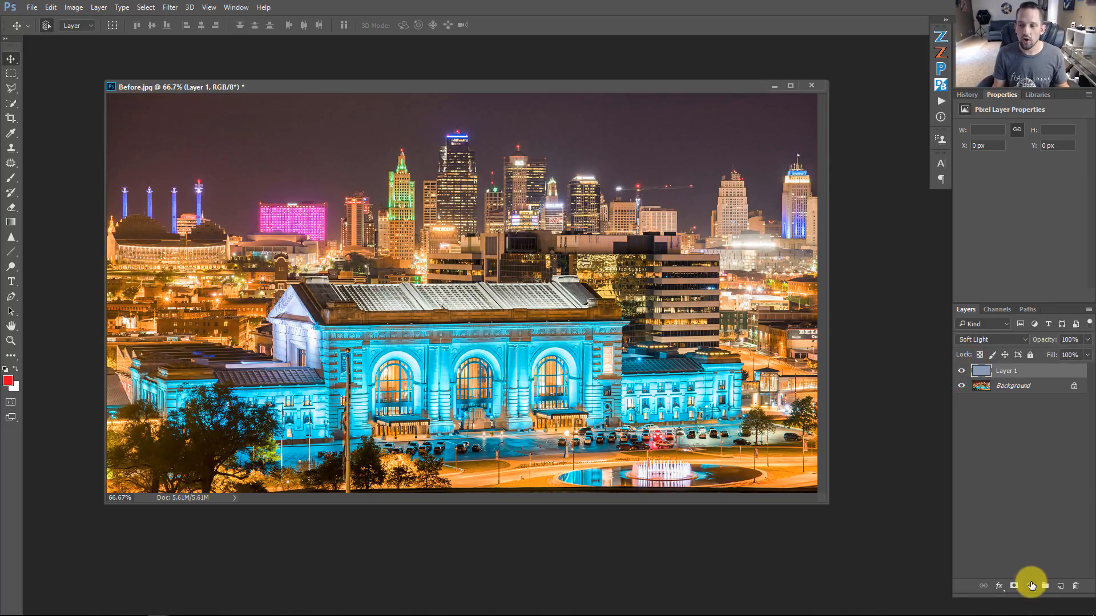
- Add a Hue/Saturation adjustment clipped to Layer 1 and boost its saturation to +70
left_click(1032, 586)
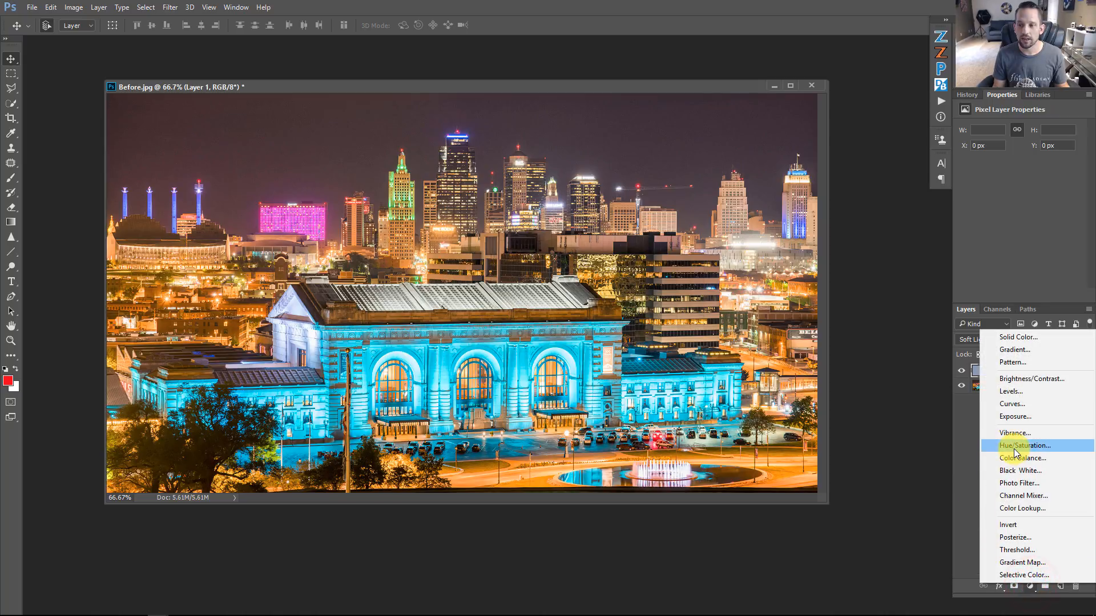
left_click(1025, 446)
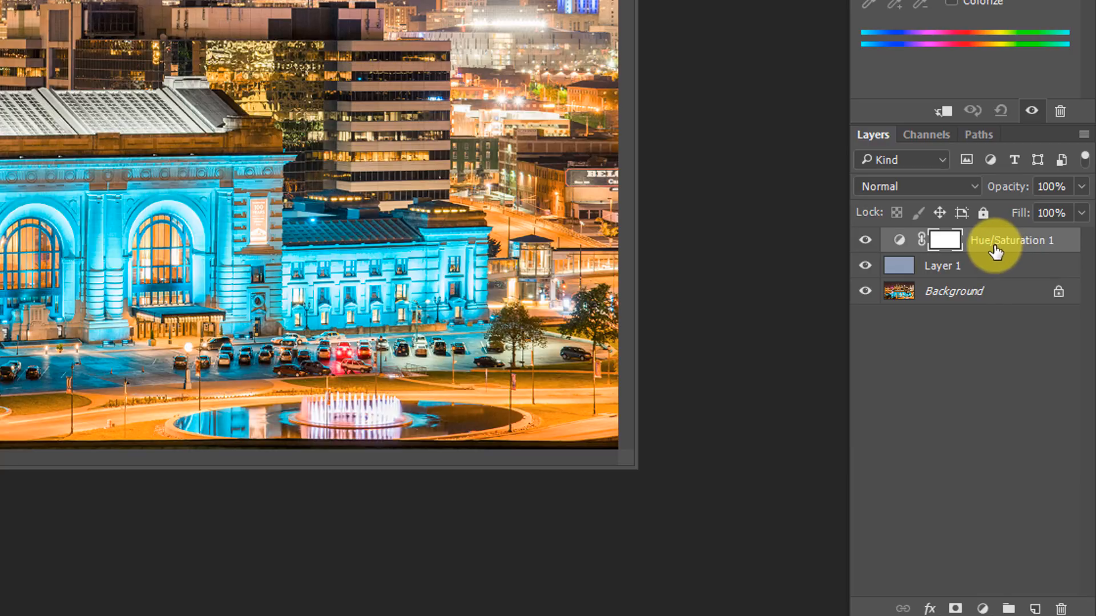
key("alt")
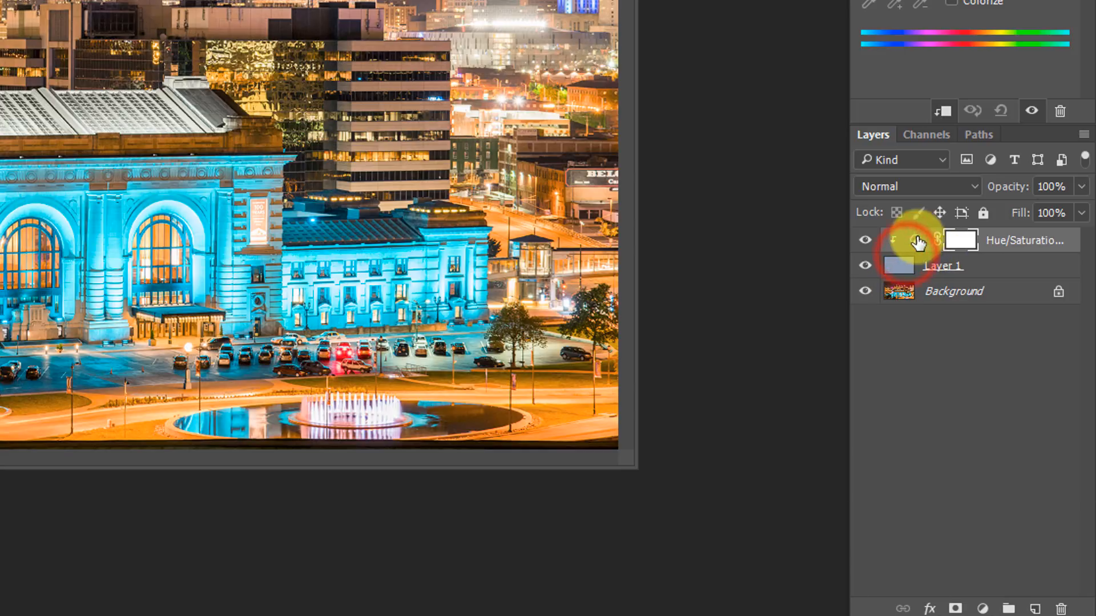
left_click(961, 239)
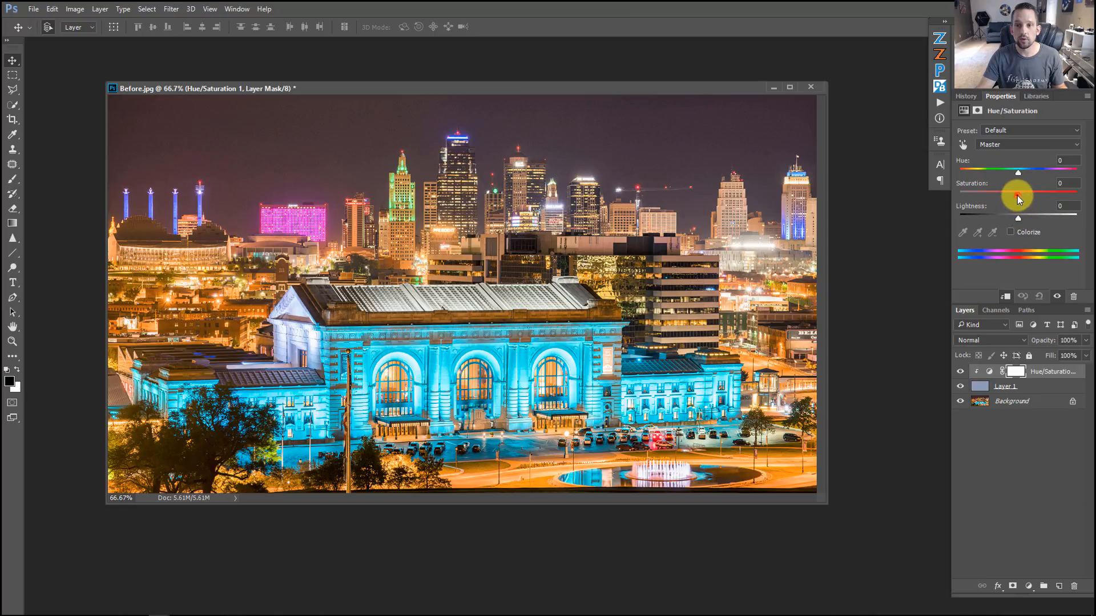
left_click_drag(1017, 198, 1058, 197)
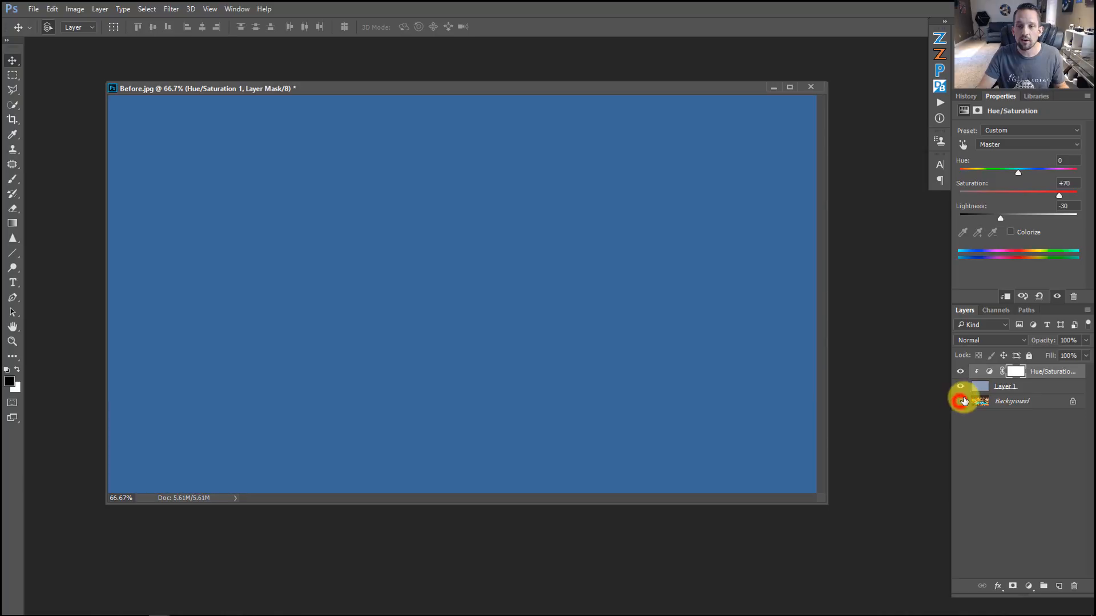
- Show the Background again and darken the adjustment's Lightness to −47
left_click(960, 400)
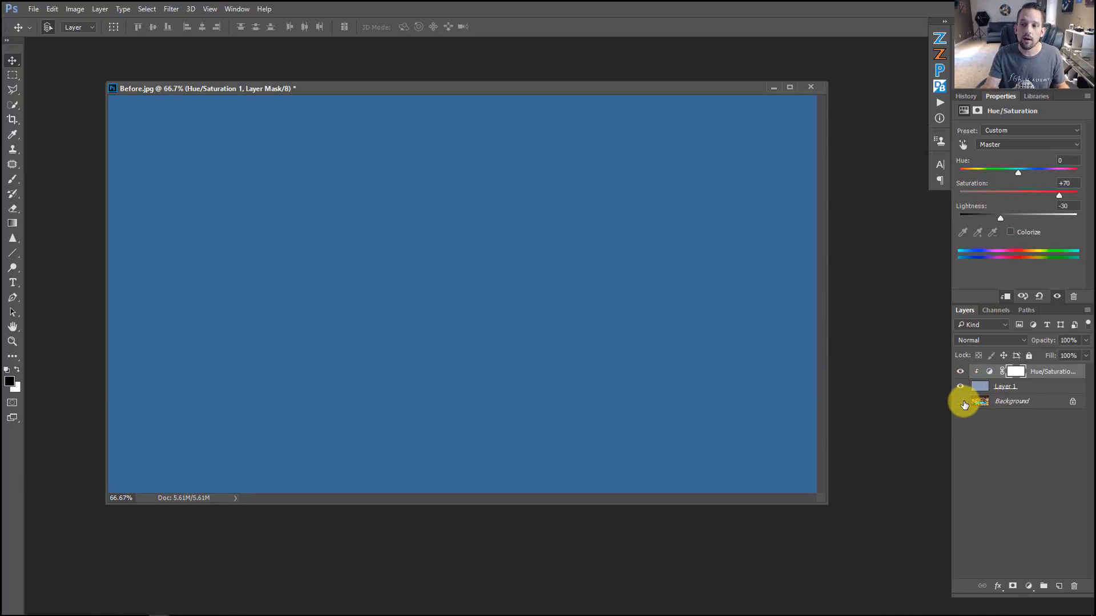
left_click(960, 401)
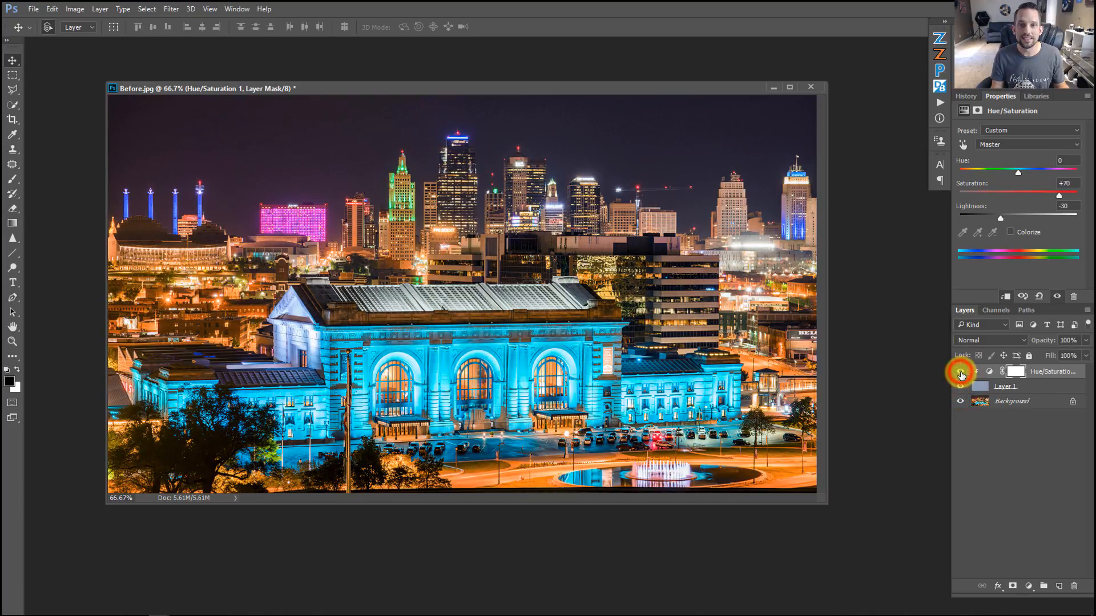
left_click_drag(999, 217, 992, 217)
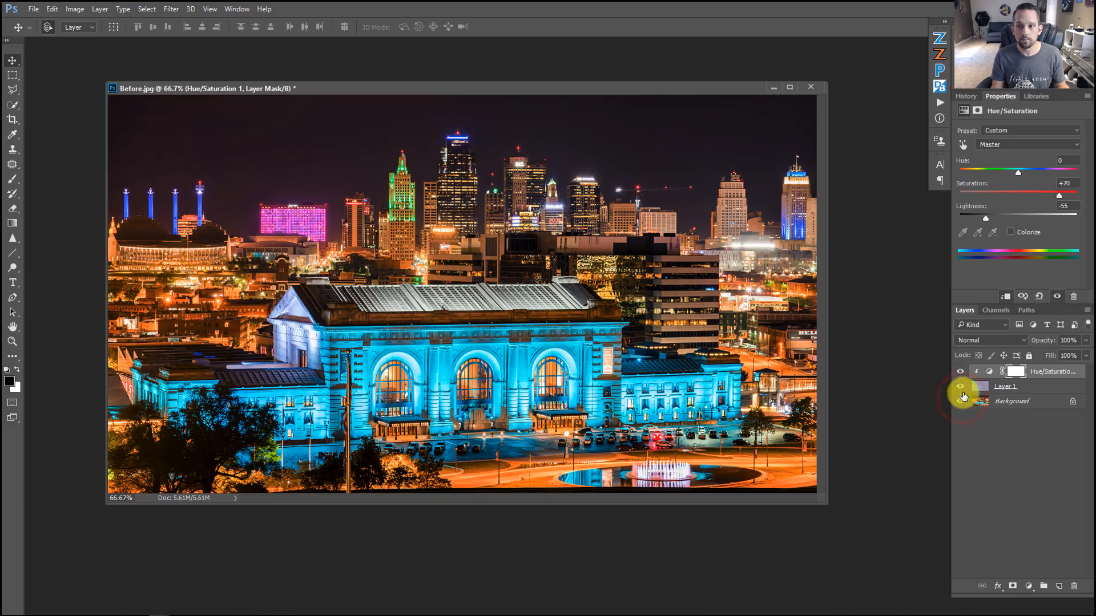
left_click_drag(985, 217, 1007, 217)
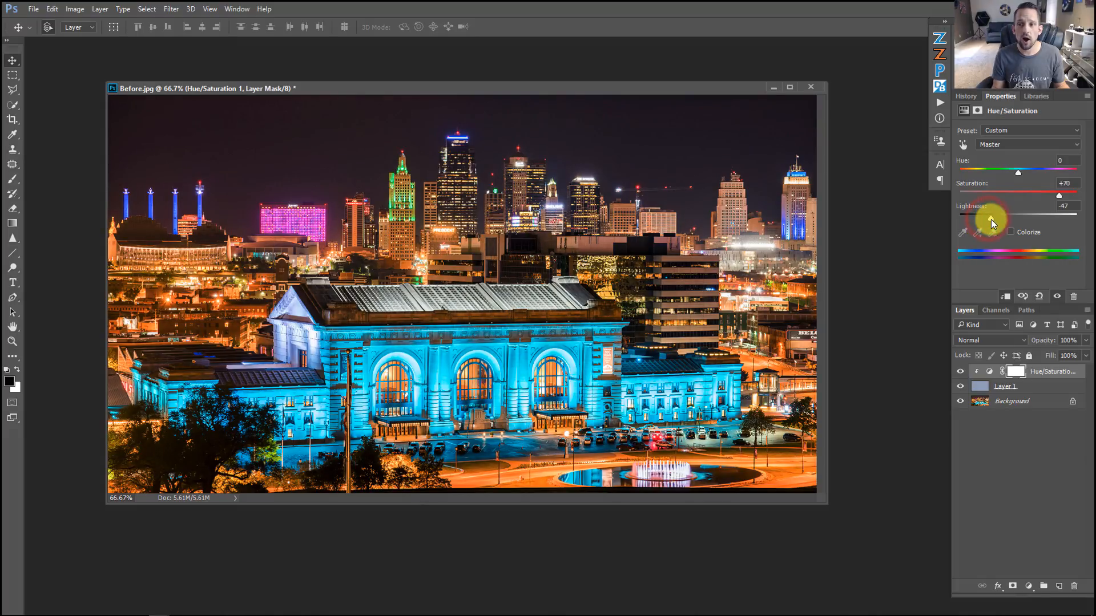
mouse_move(1003, 214)
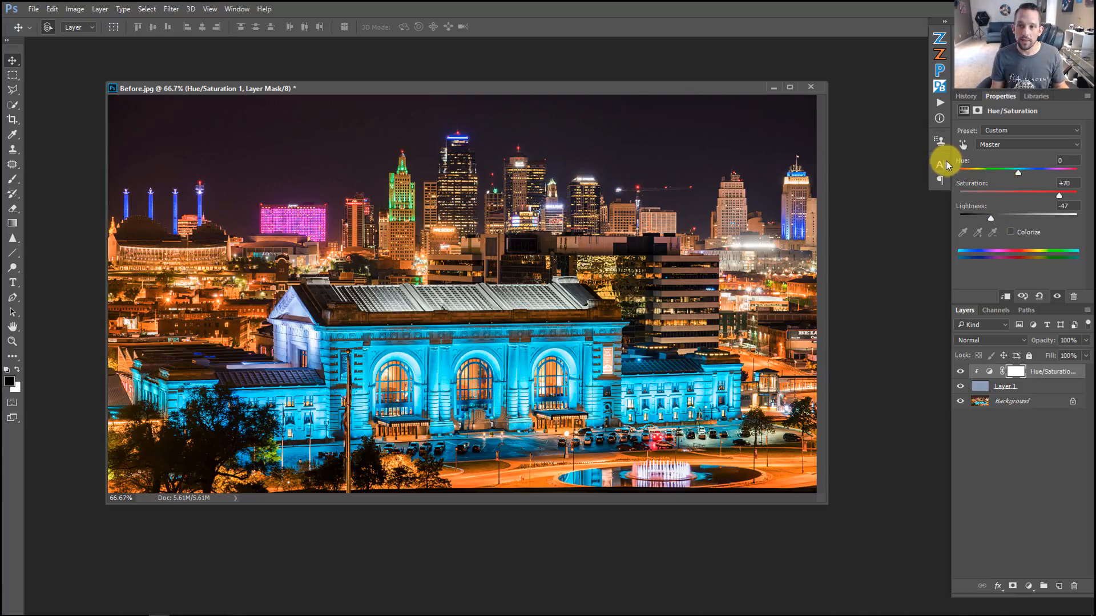
- Shift the Hue to +1 and dismiss the invalid numeric entry warning
left_click_drag(1017, 173, 1028, 172)
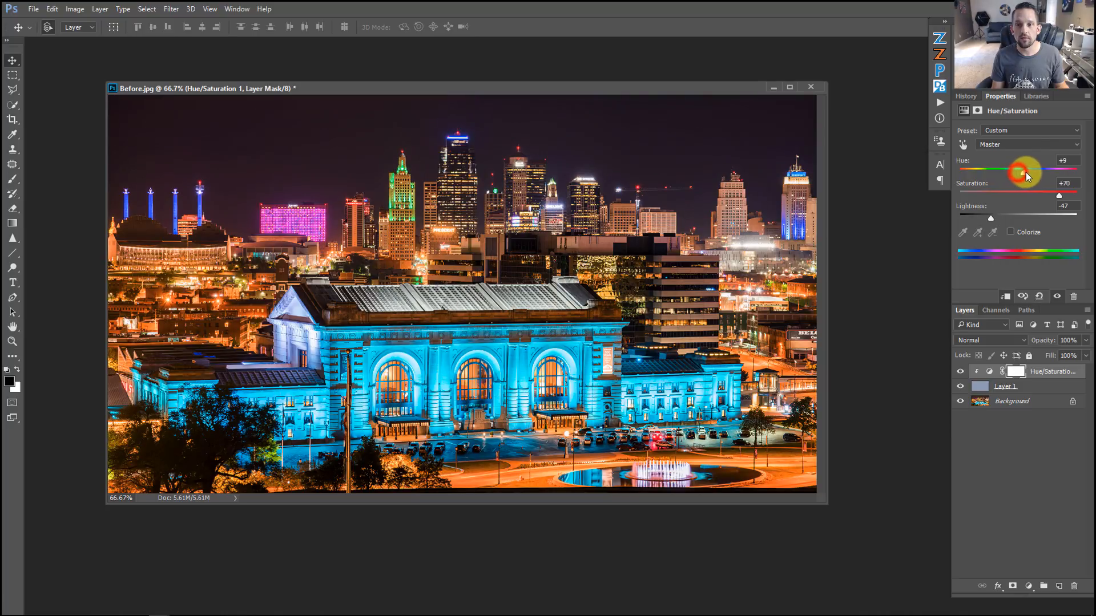
left_click_drag(1027, 171, 1070, 172)
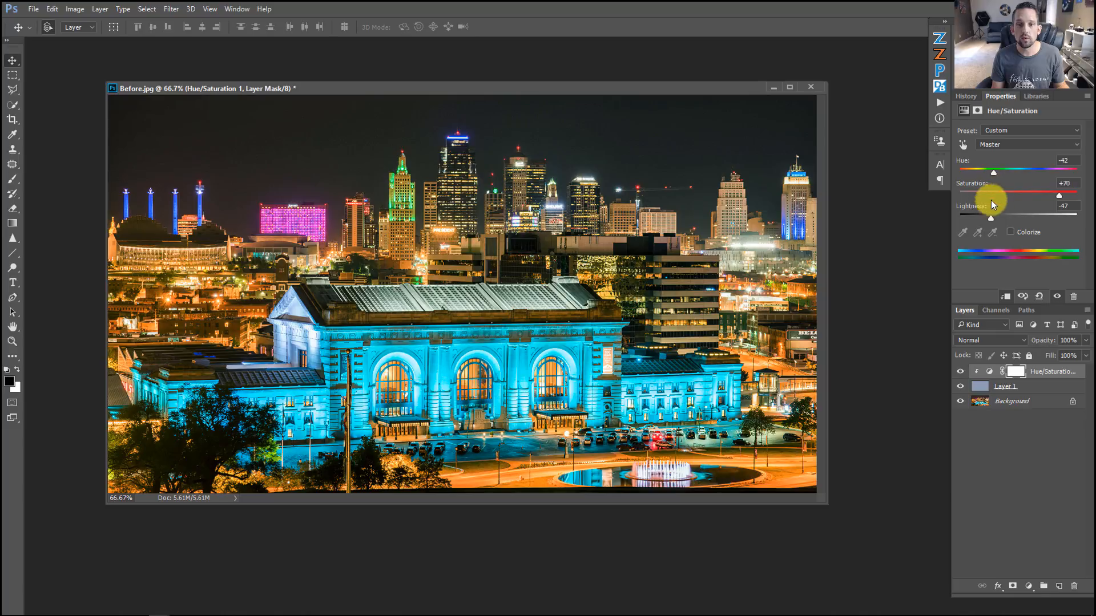
mouse_move(994, 172)
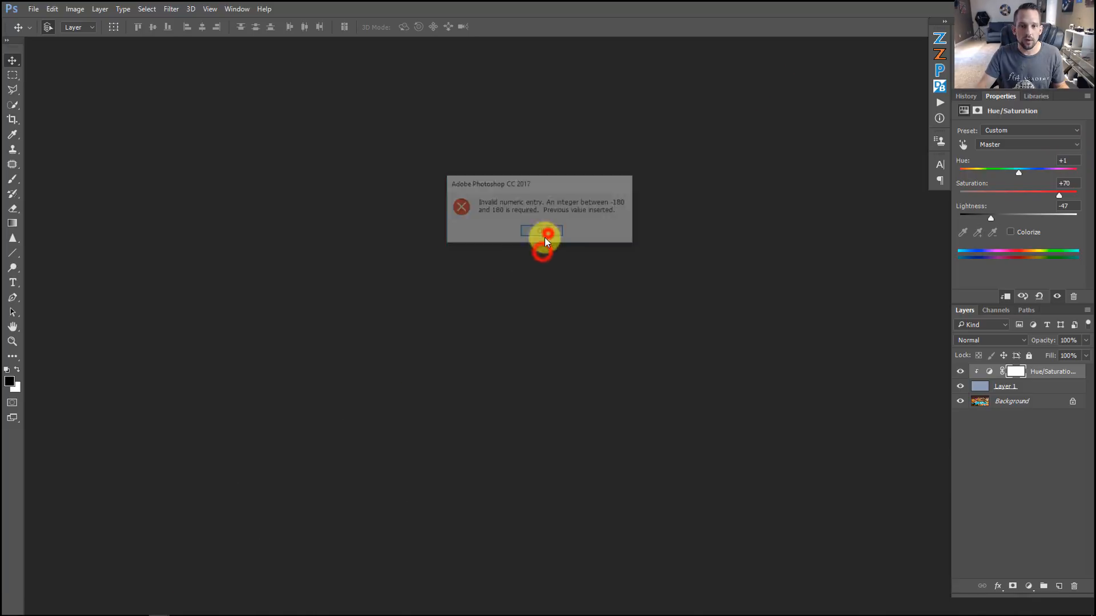
left_click(541, 231)
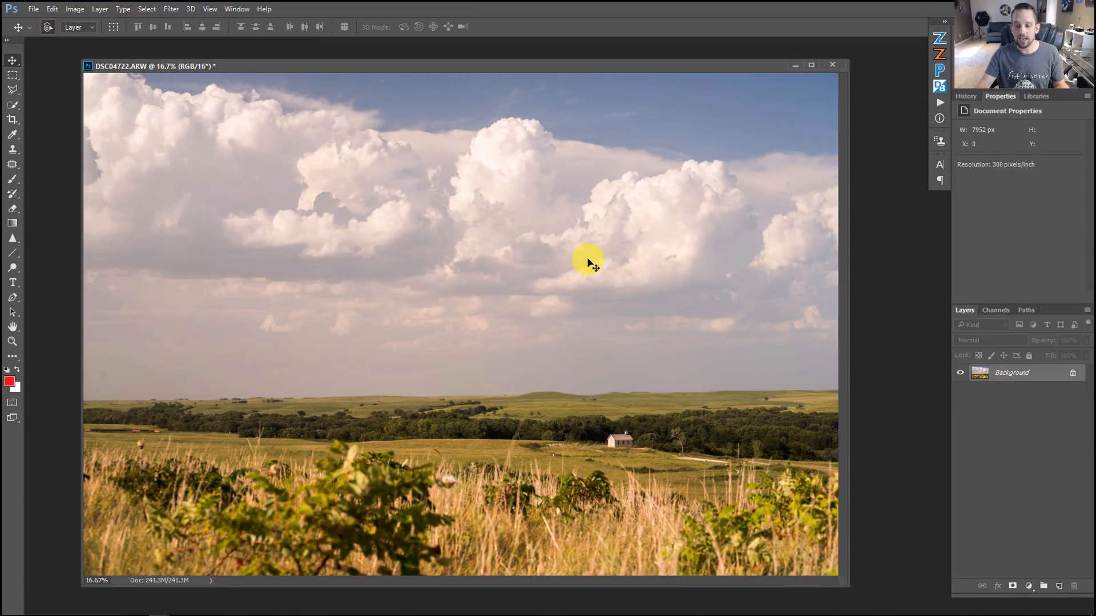
- Duplicate the prairie photo into Layer 1, invert it and average it into one solid colour
key("ctrl+j")
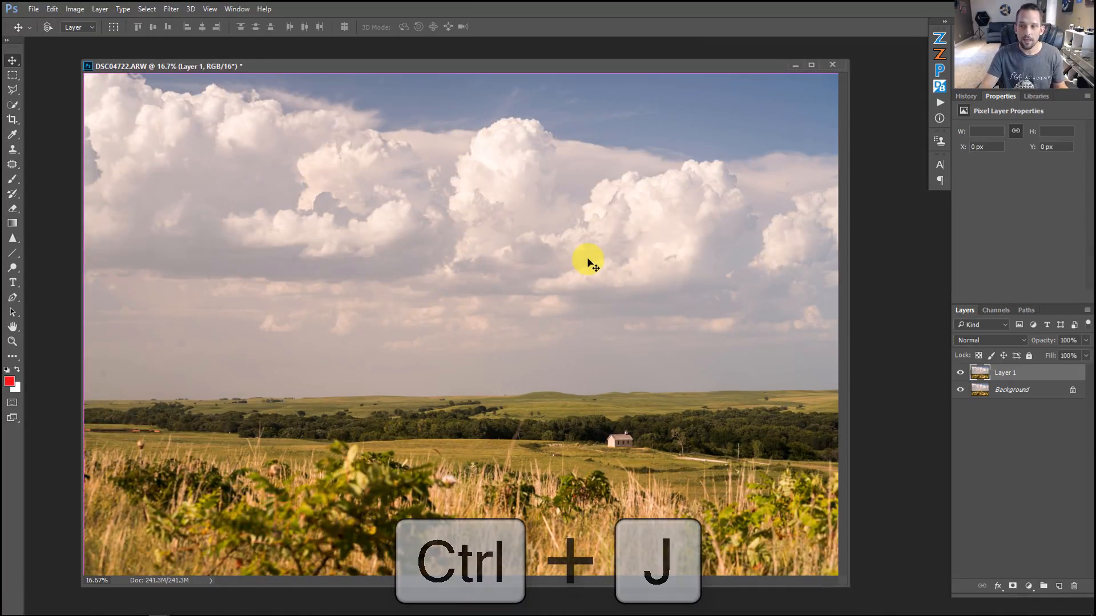
key("ctrl+j")
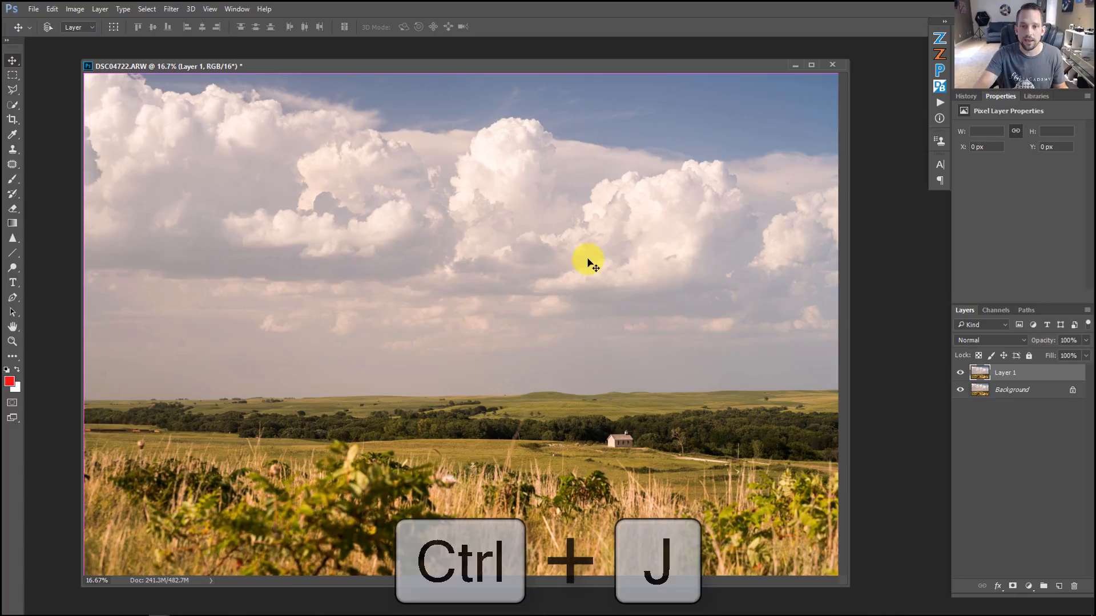
key("ctrl+i")
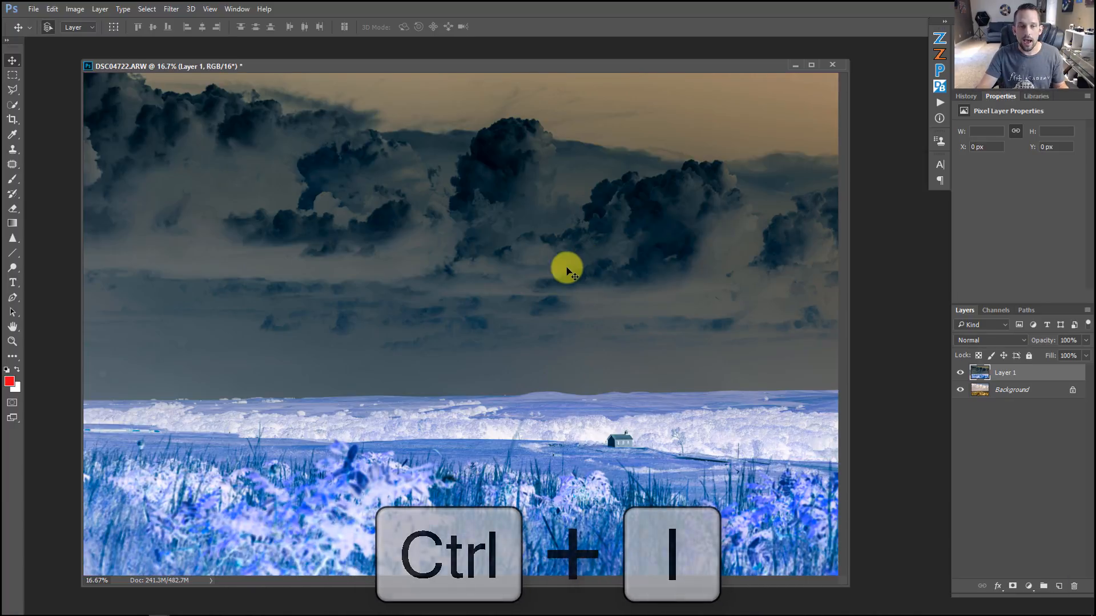
left_click(170, 8)
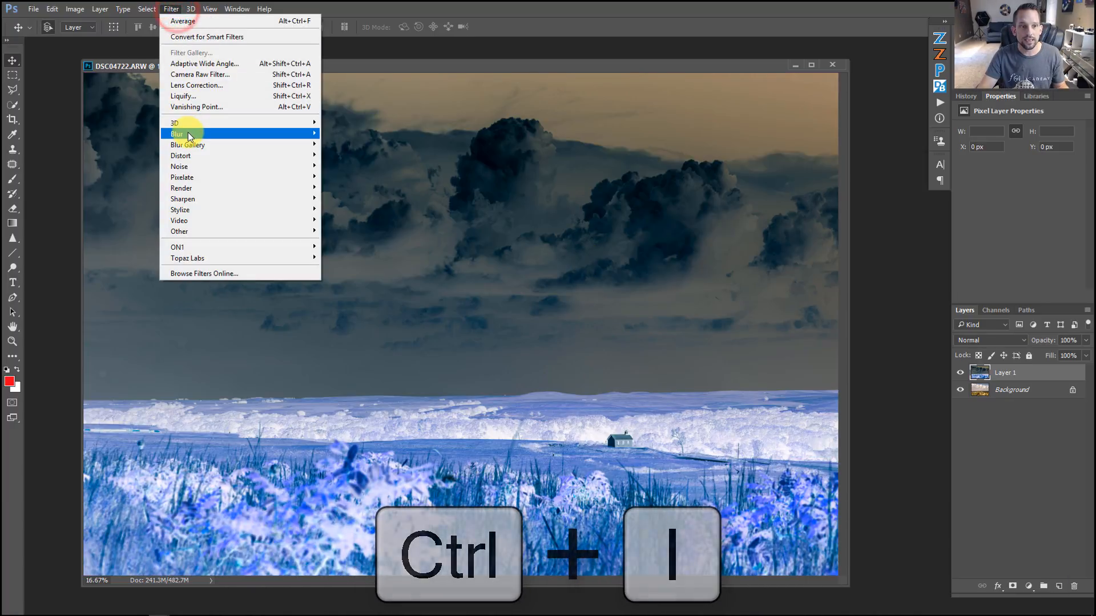
key("ctrl+i")
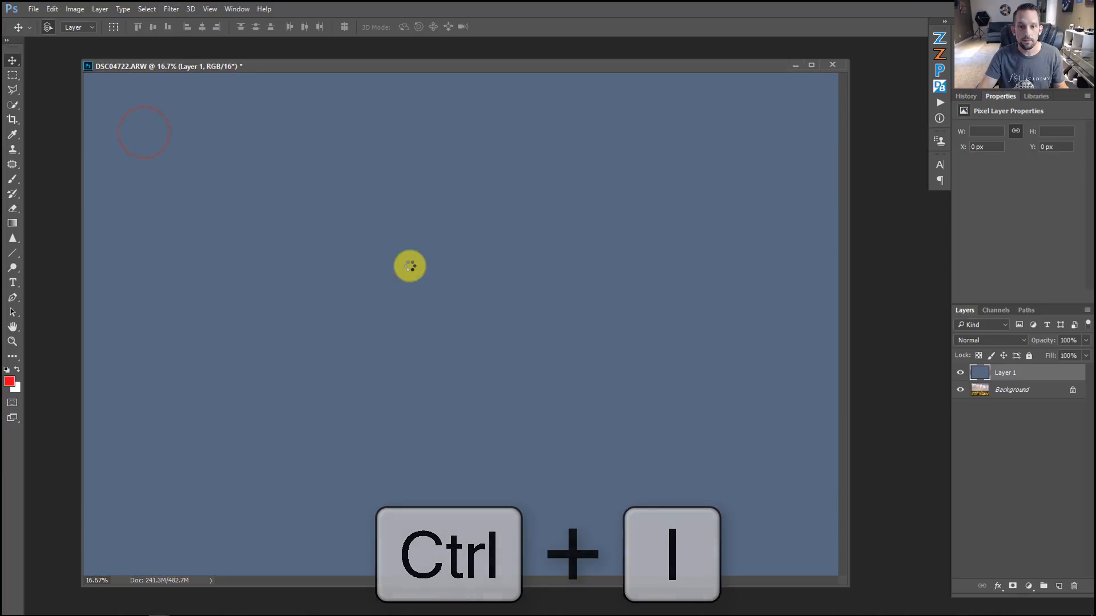
key("ctrl+i")
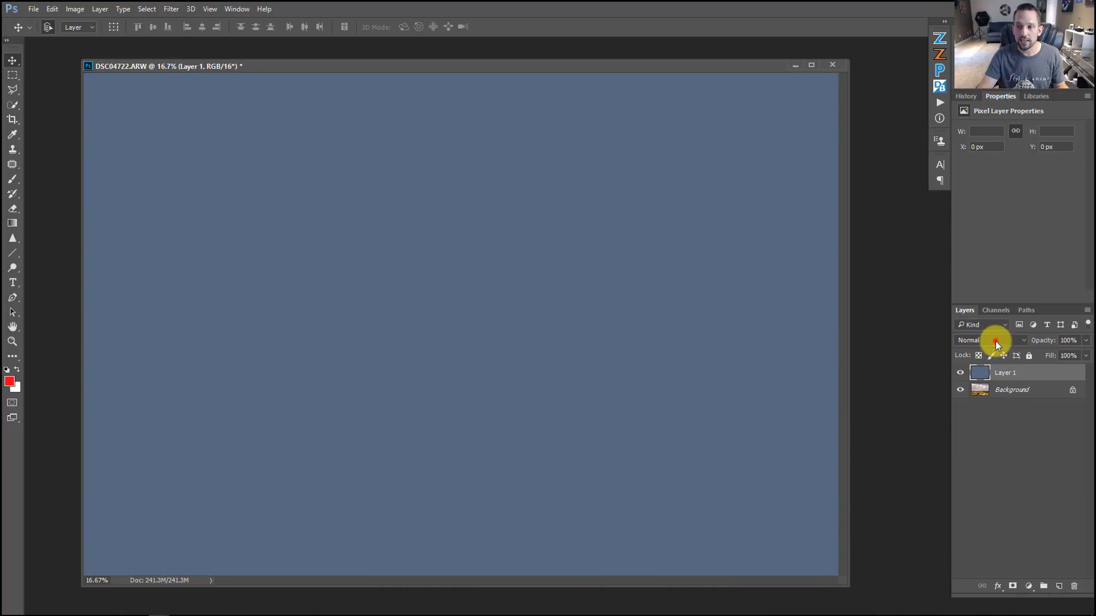
- Blend the averaged layer in Soft Light and add a Hue/Saturation adjustment layer
left_click(988, 340)
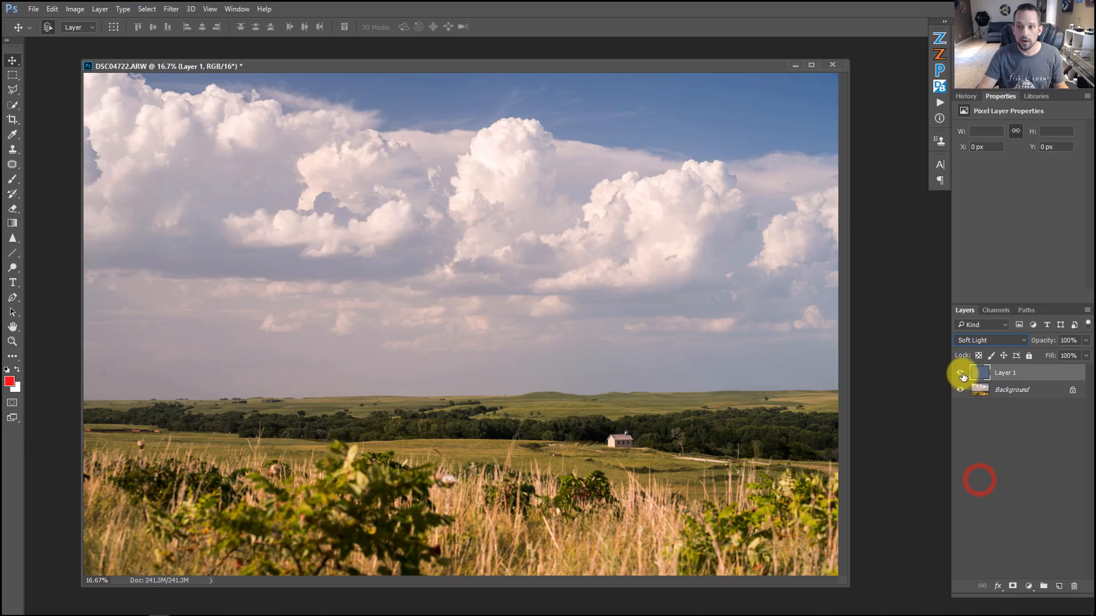
left_click(960, 372)
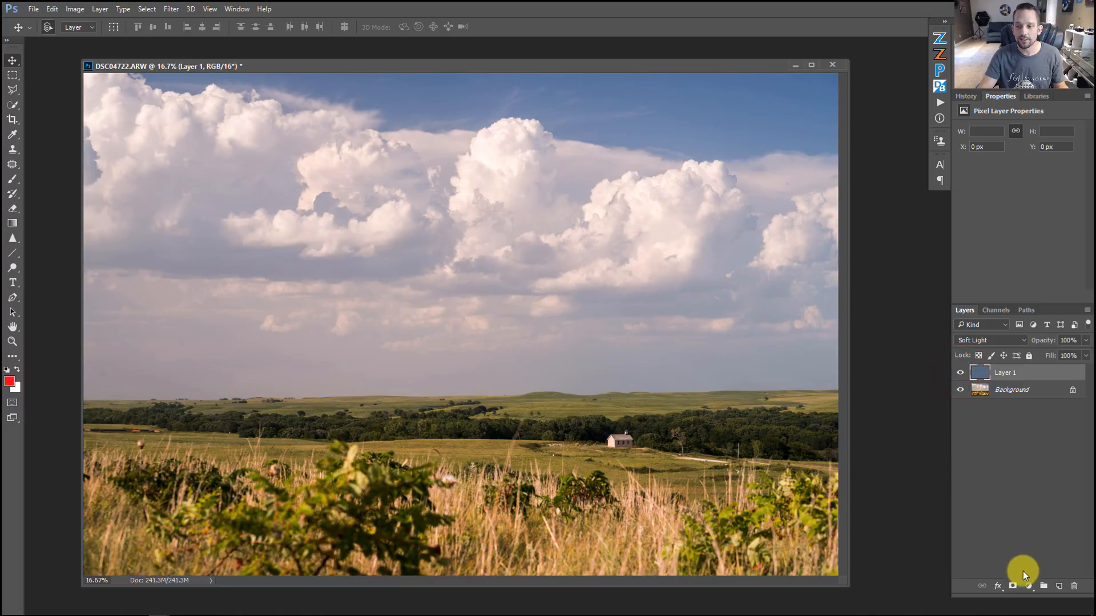
left_click(1027, 586)
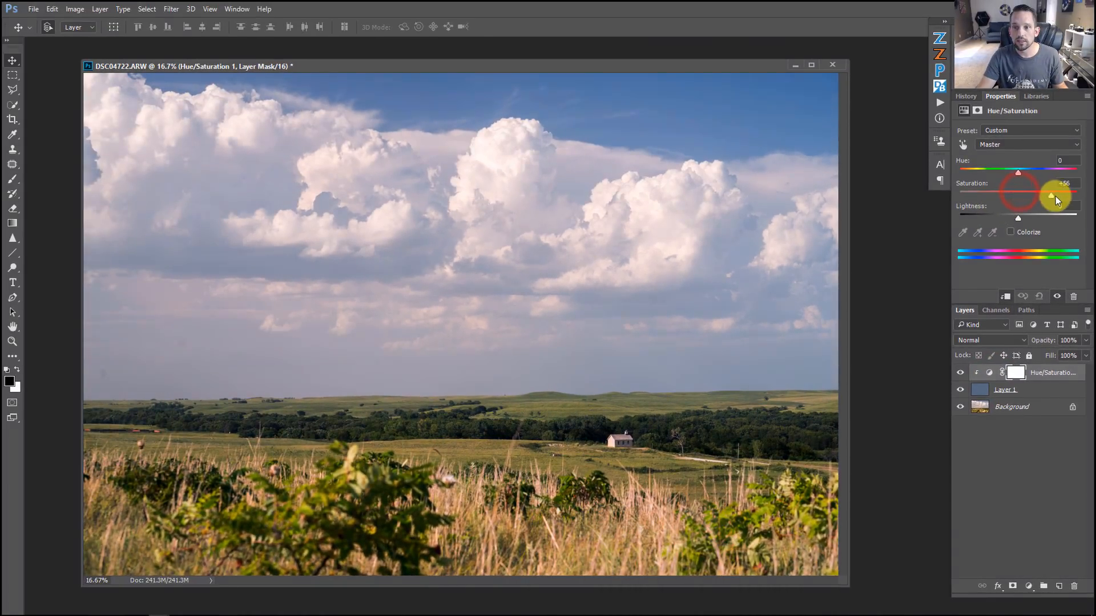
- Set the clipped Hue/Saturation to Saturation +76 and Lightness −14, then make Layer 1 active
left_click_drag(1051, 197, 1063, 197)
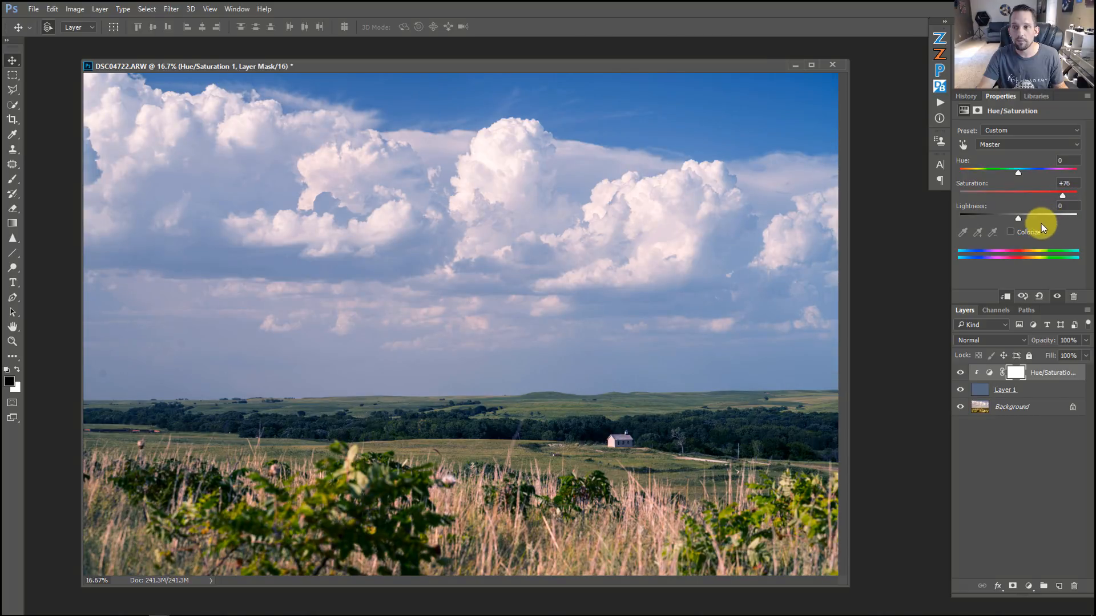
left_click_drag(1018, 218, 1007, 218)
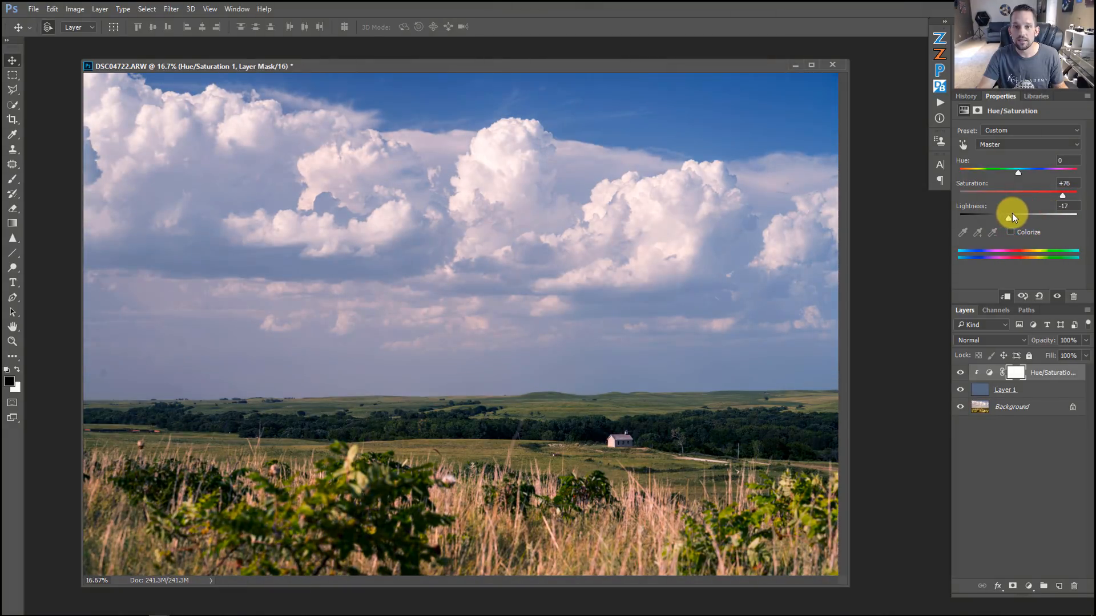
left_click_drag(1007, 217, 1013, 217)
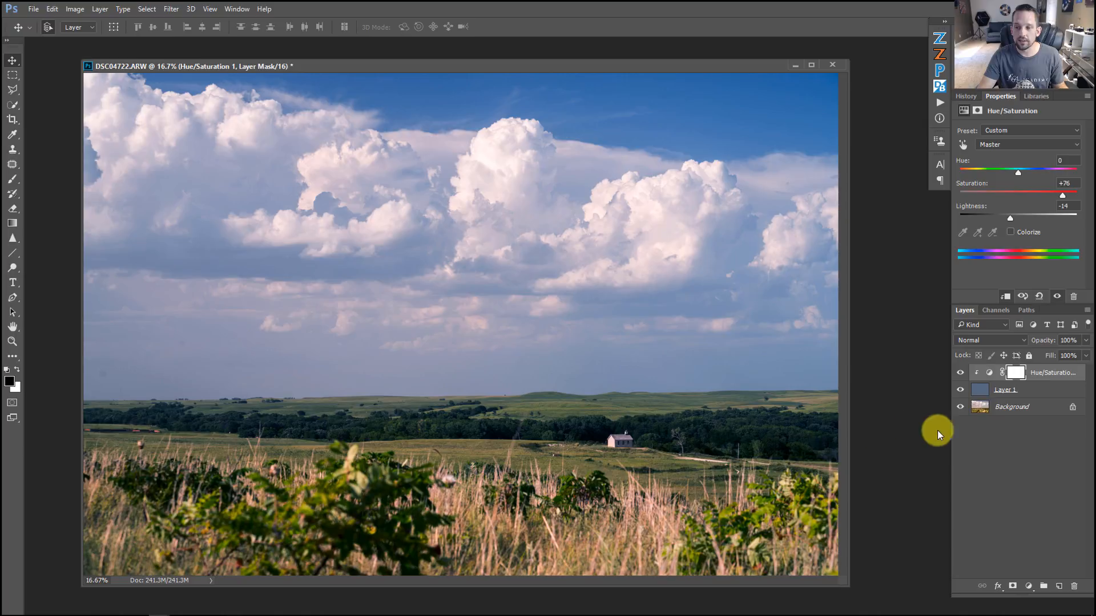
left_click(1004, 389)
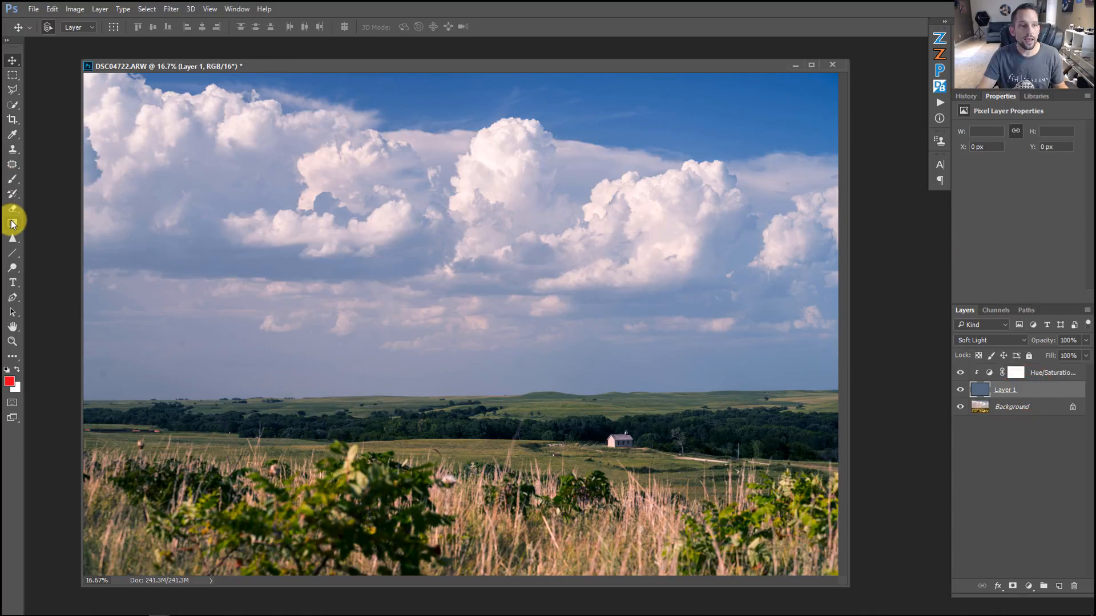
- Mask Layer 1 with a black-to-white gradient so the foreground grasses stay golden
left_click(1008, 585)
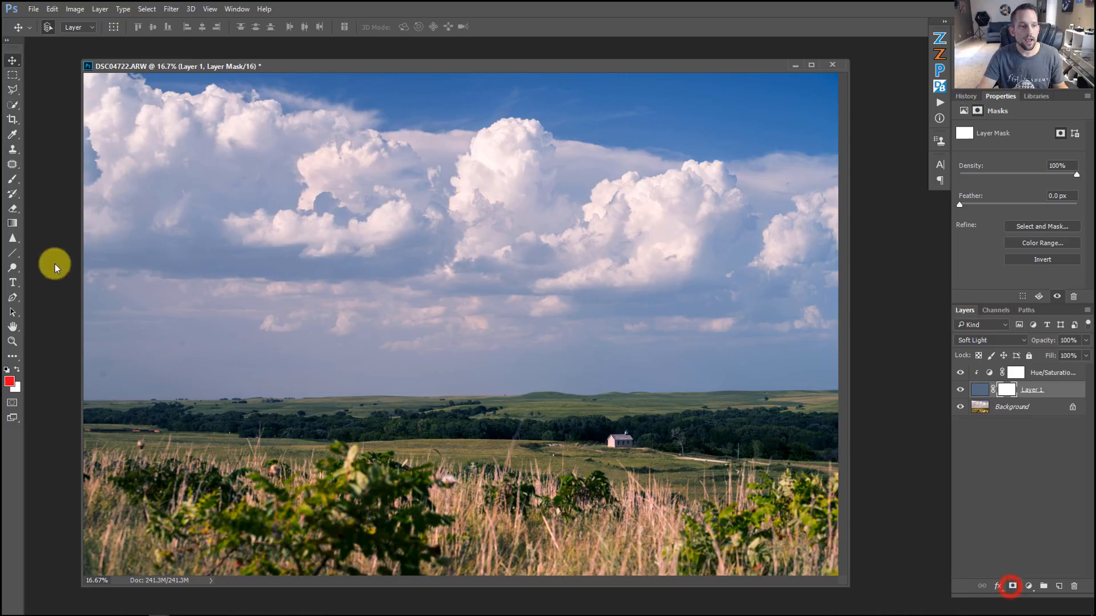
left_click(12, 223)
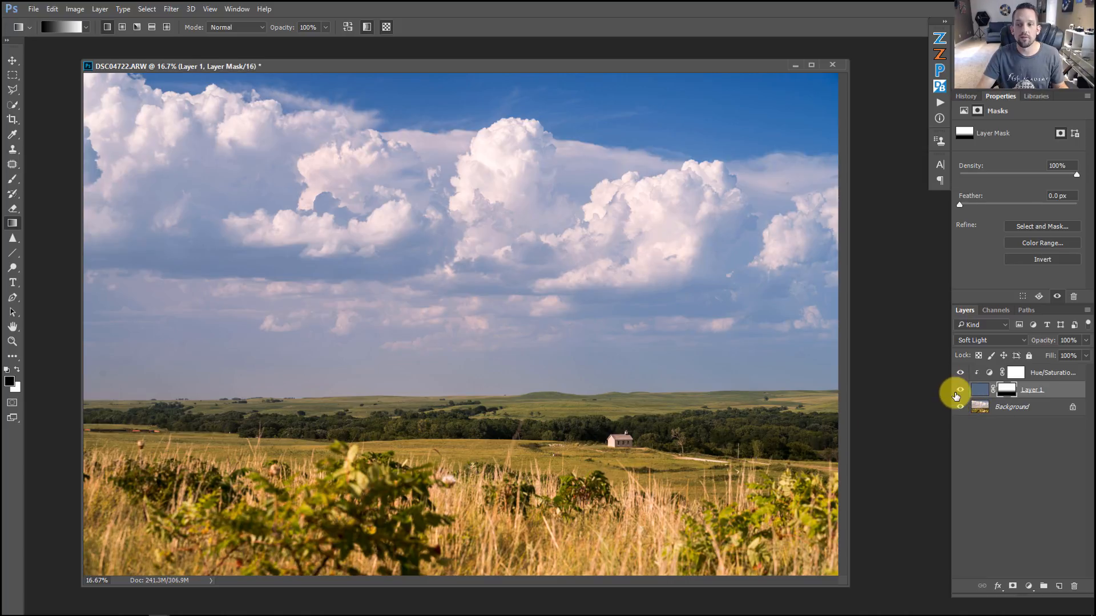
left_click(960, 391)
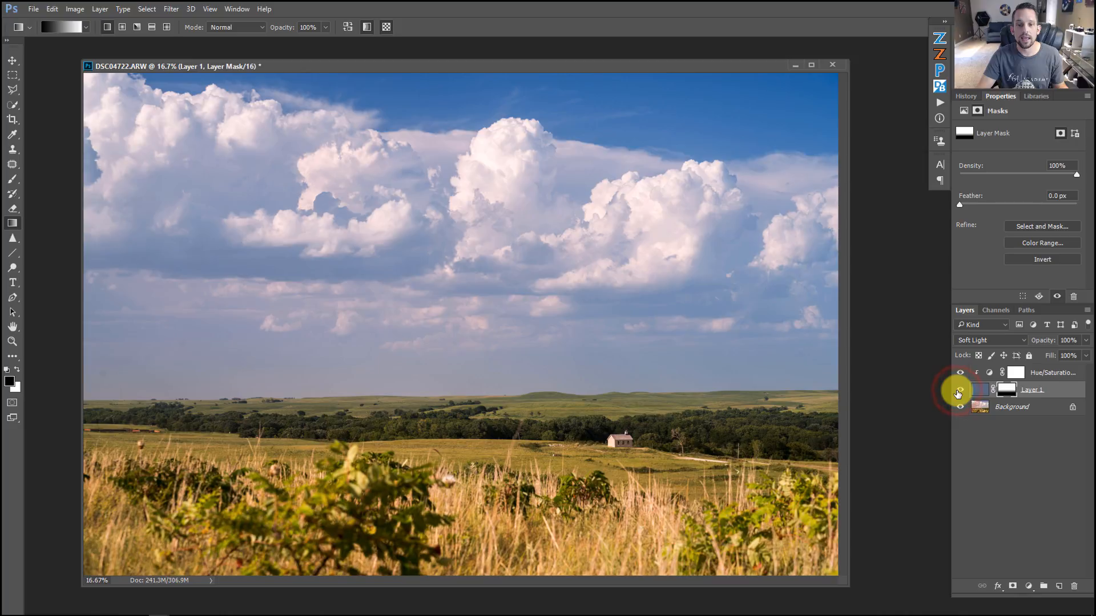